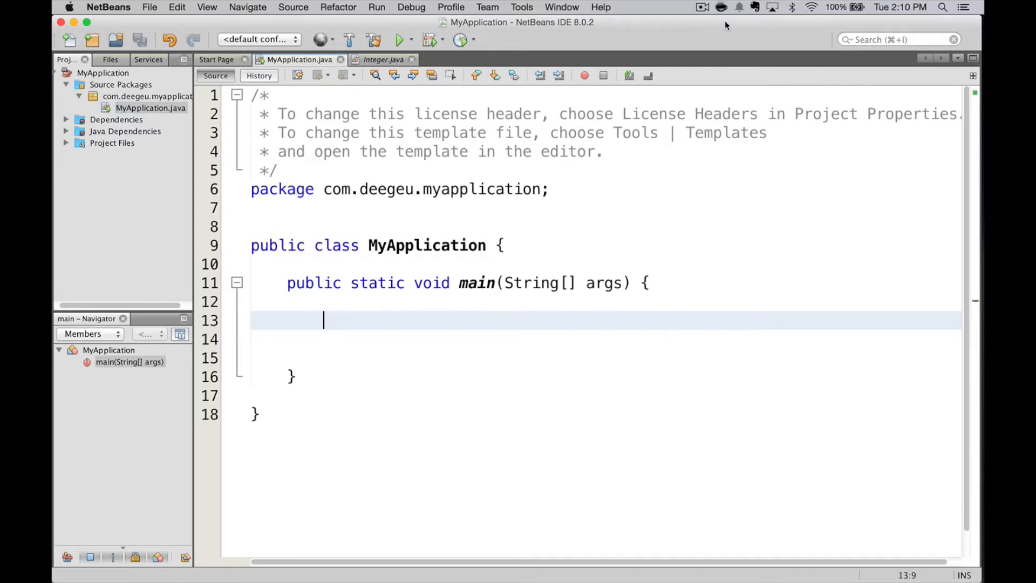
# - Add the '// True or false' comment with a boolean set to true and run to print 'Boolean b = true'
pyautogui.write('// True or false')
pyautogui.write('System.out.println("Boolean b = " + bool);')
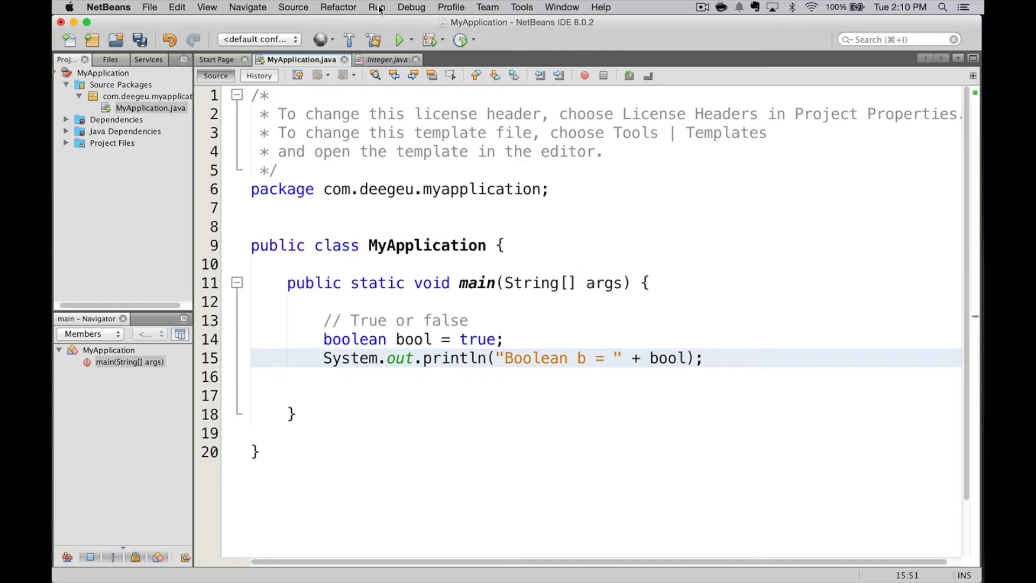
pyautogui.click(377, 8)
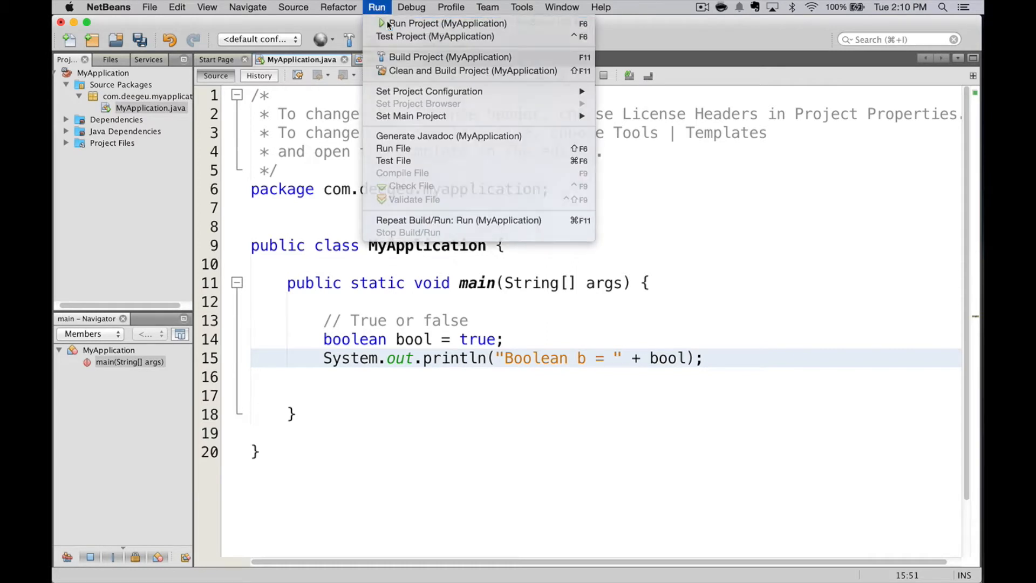
pyautogui.click(445, 23)
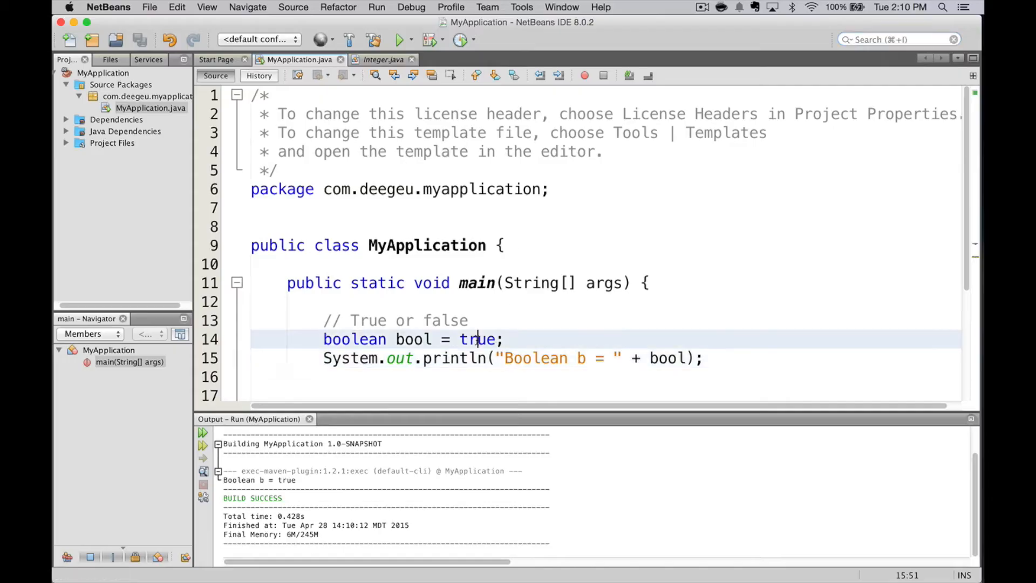
# - Replace true with false, then with (12 > 14), and run the project to print the comparison result
pyautogui.write('false')
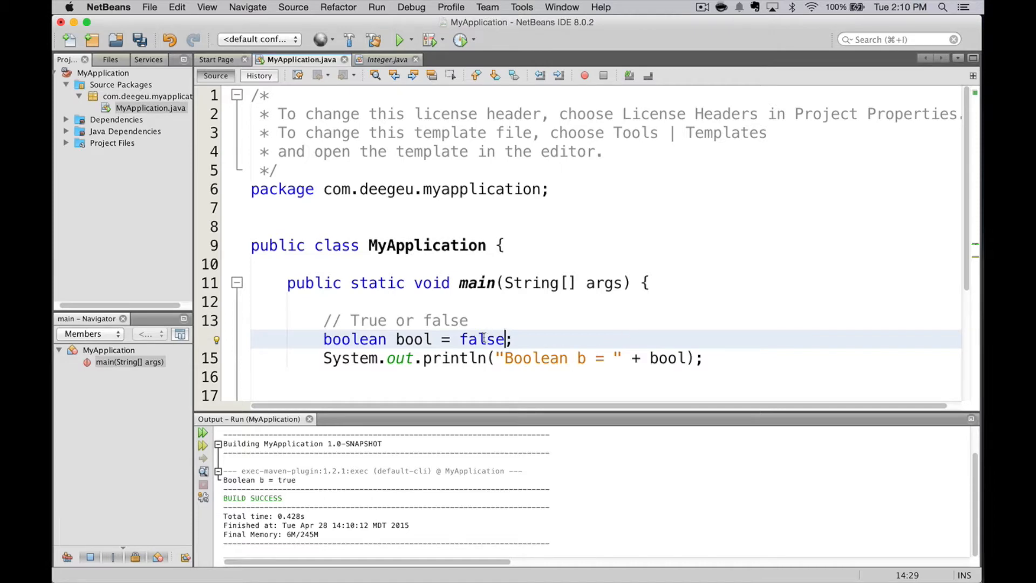
pyautogui.write('(12)')
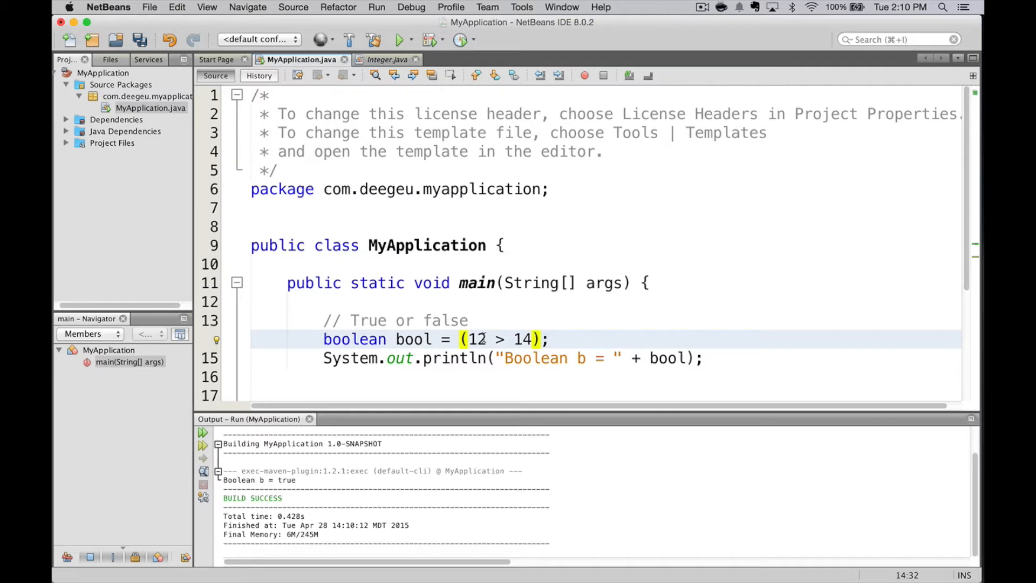
pyautogui.moveTo(312, 215)
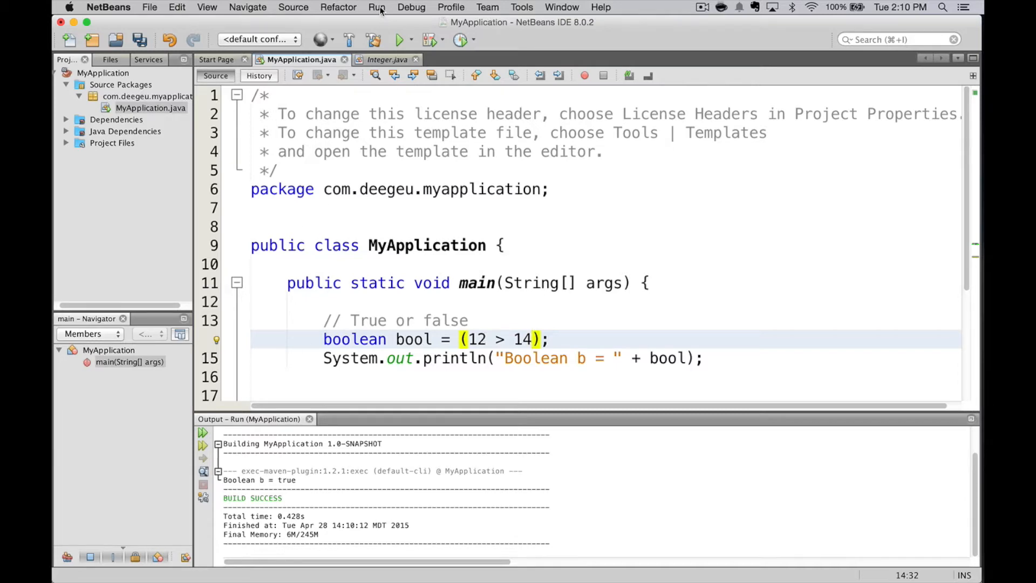
pyautogui.click(377, 7)
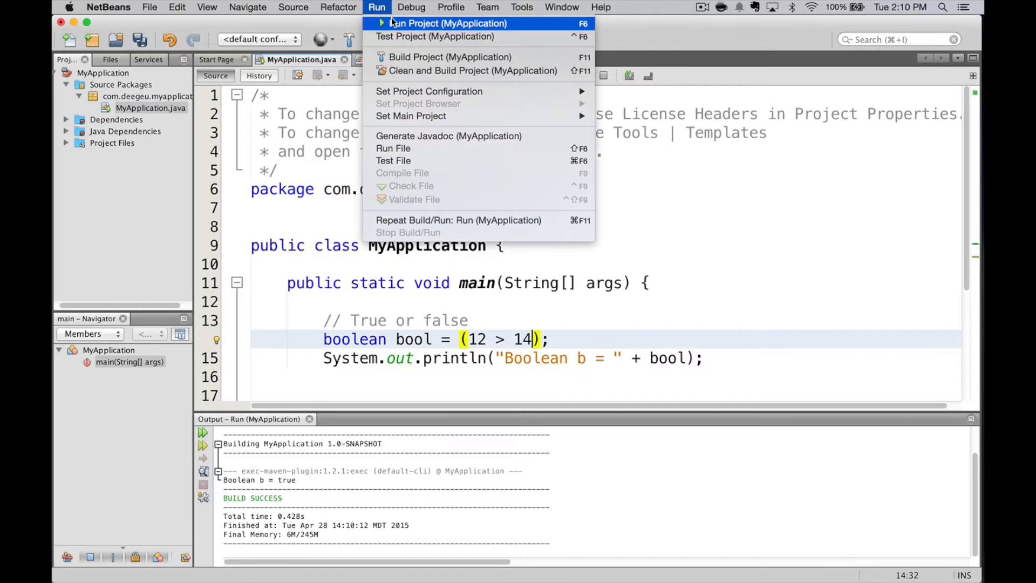
pyautogui.click(445, 22)
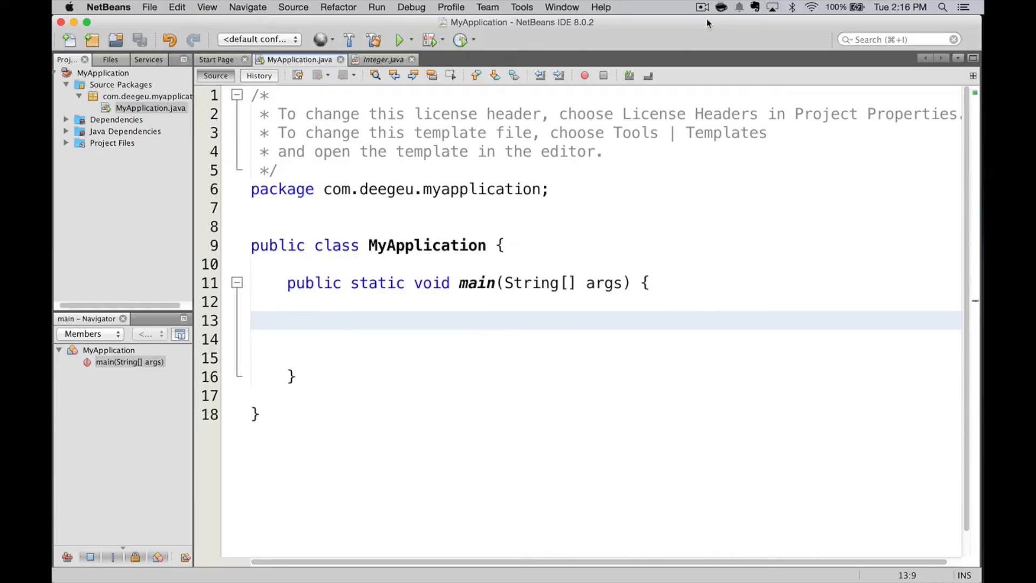
# - Write char c = 'A' with its println in main and run to print 'character c = A'
pyautogui.click(322, 321)
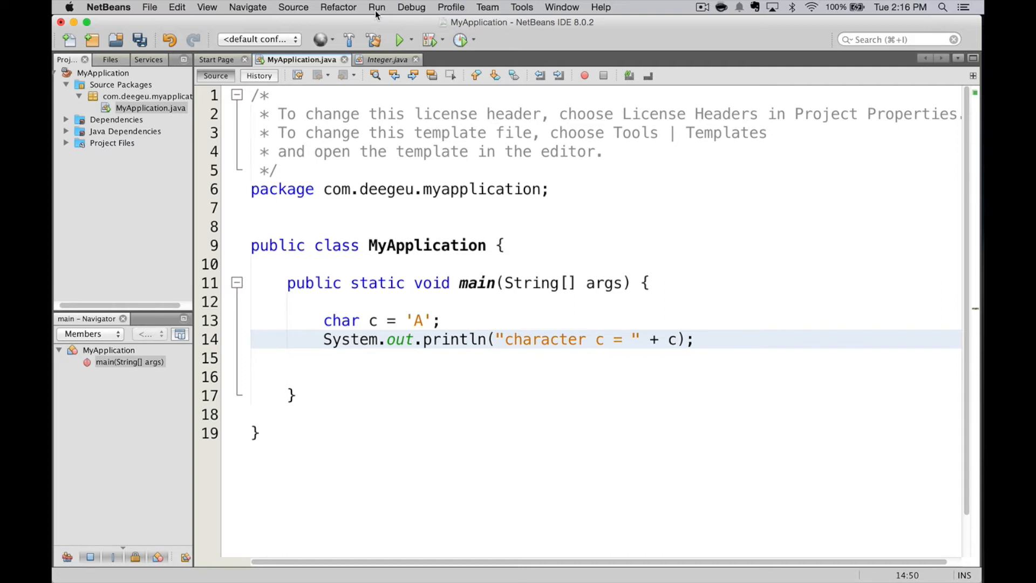
pyautogui.click(376, 7)
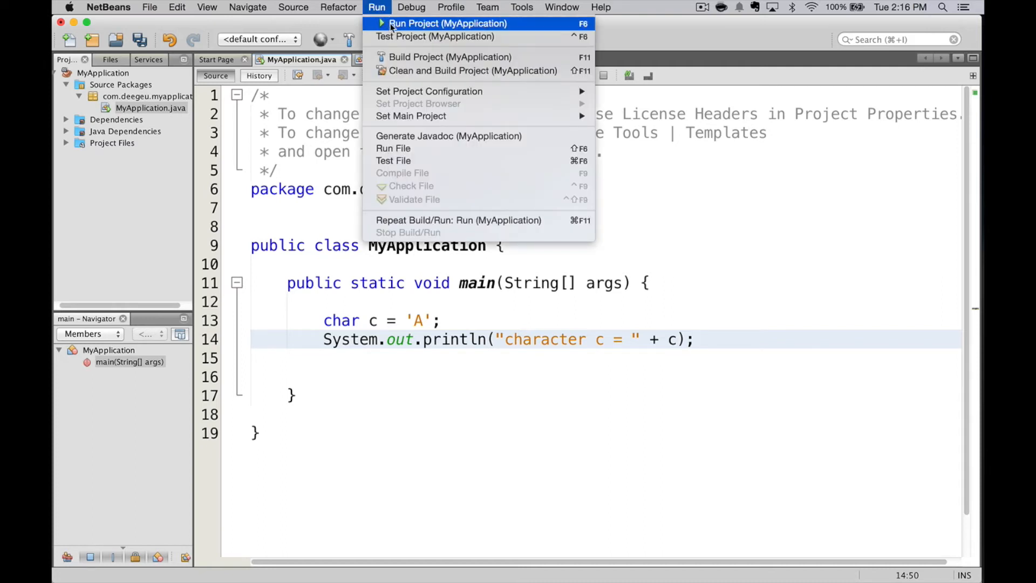
pyautogui.click(447, 22)
pyautogui.write('66')
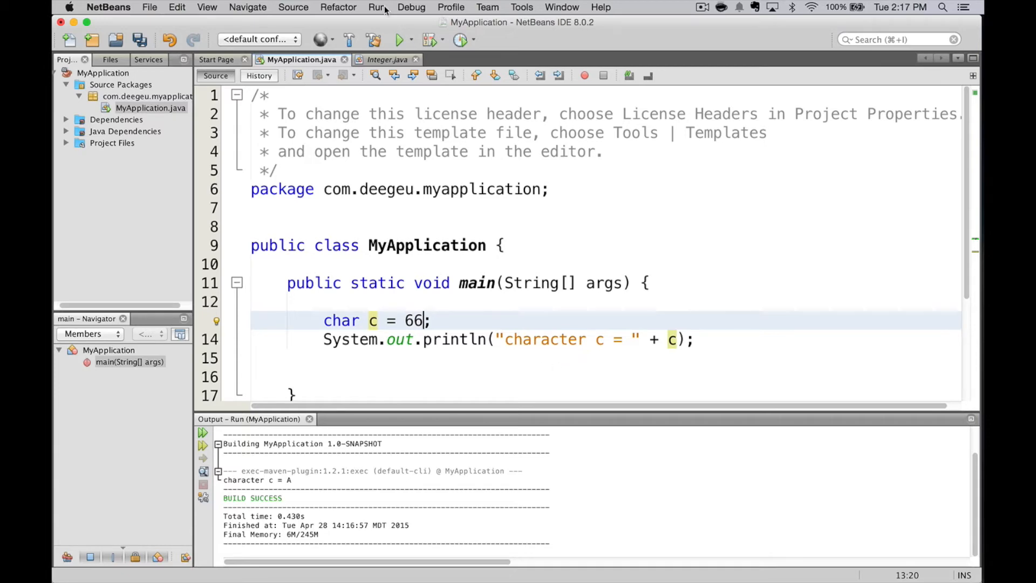
# - Run the project with c = 66 so the output shows 'character c = B'
pyautogui.click(376, 7)
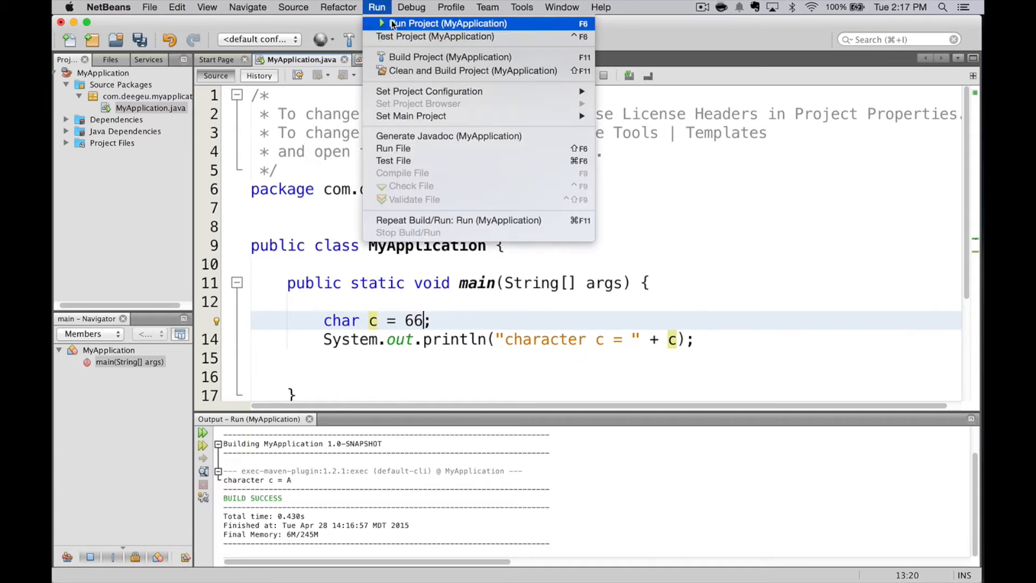
pyautogui.click(447, 23)
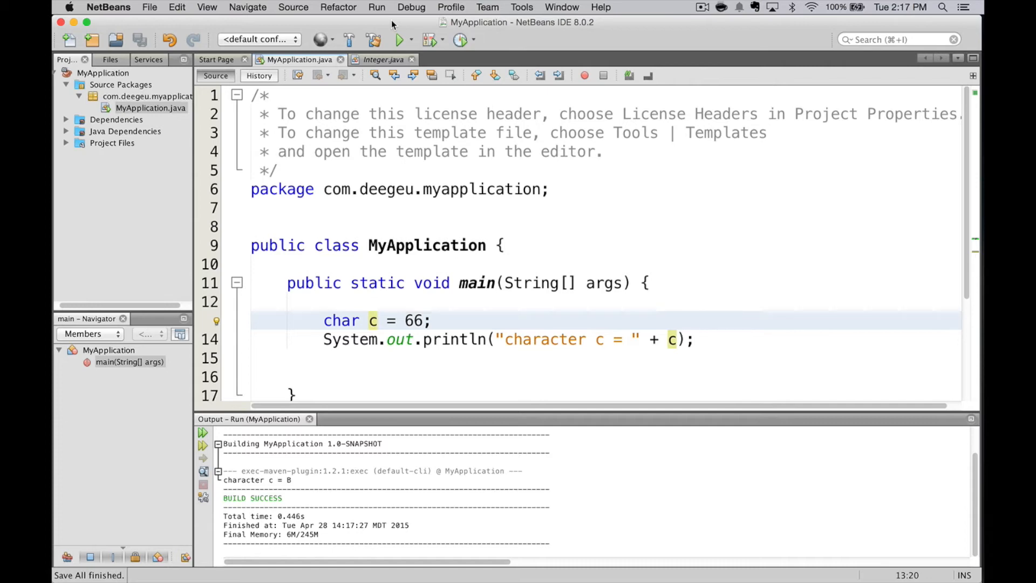
# - Set c to the hex value 0x43 and run again to print 'character c = C'
pyautogui.write('0x43')
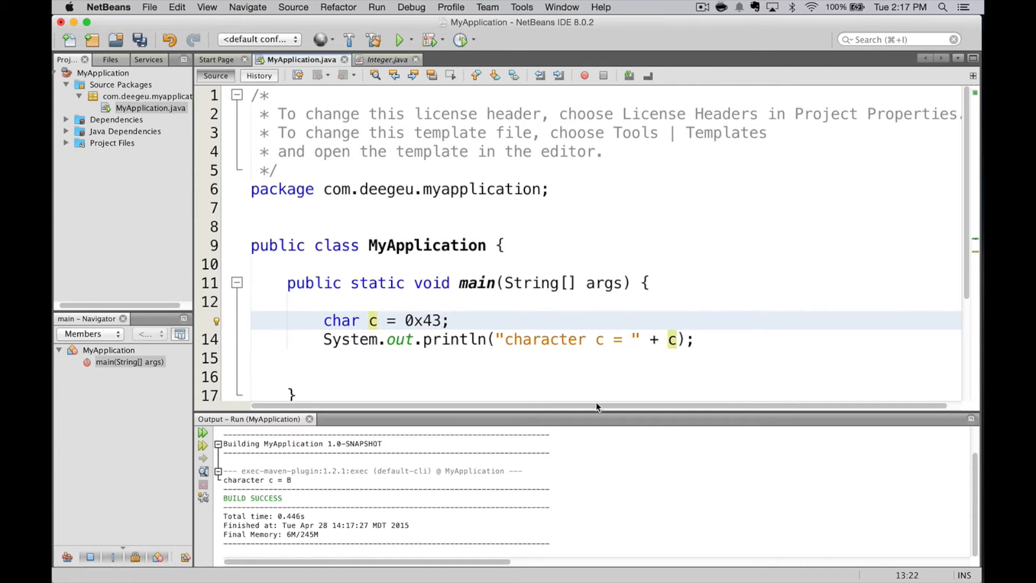
pyautogui.click(376, 8)
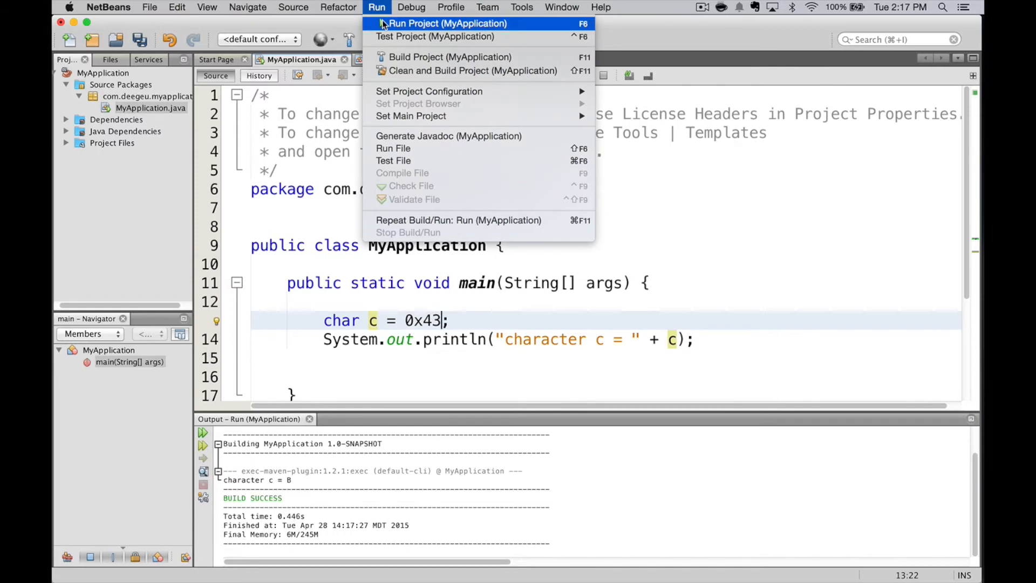
pyautogui.click(445, 22)
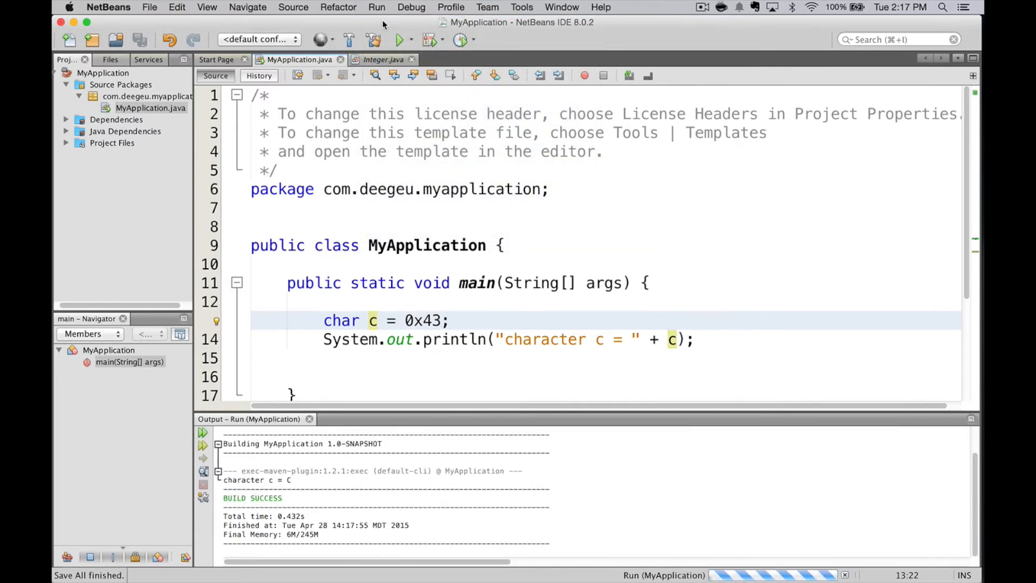